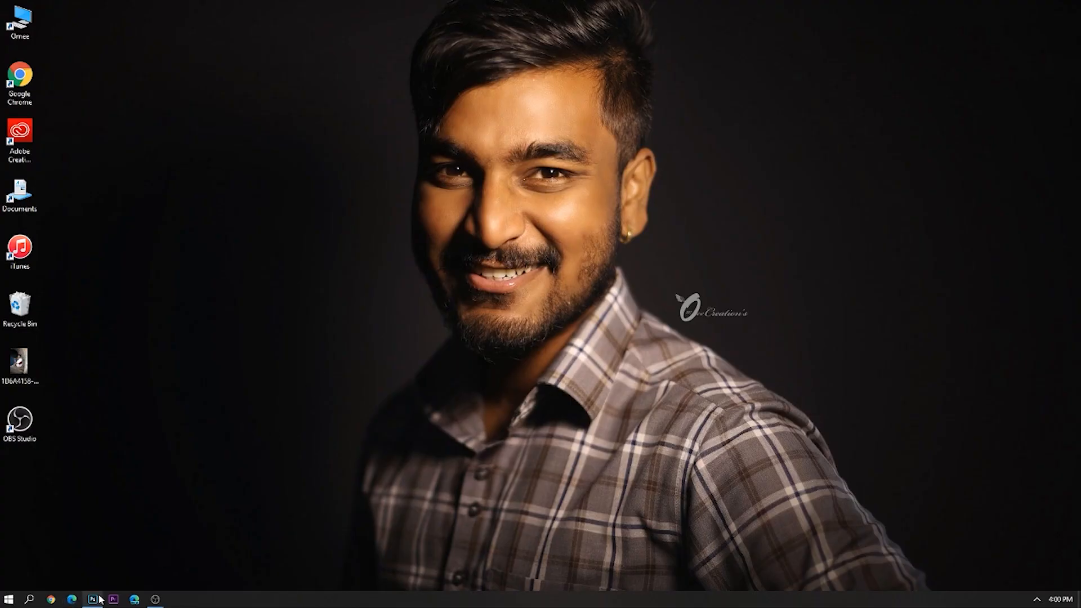
# Step: Switch to Photoshop to show the open photo of the man on the stairs
pyautogui.click(92, 598)
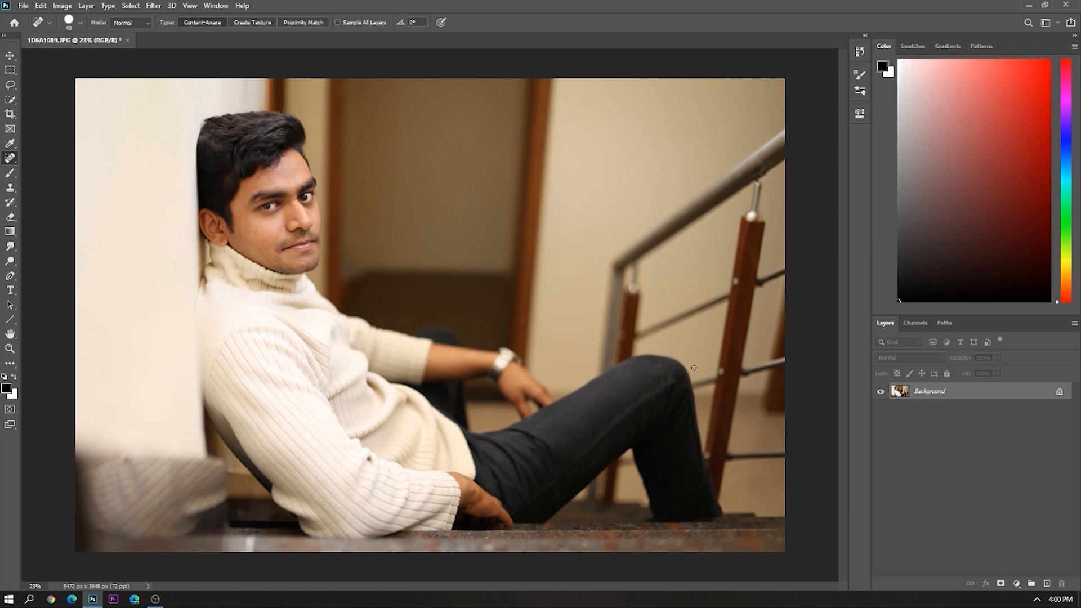
pyautogui.moveTo(697, 372)
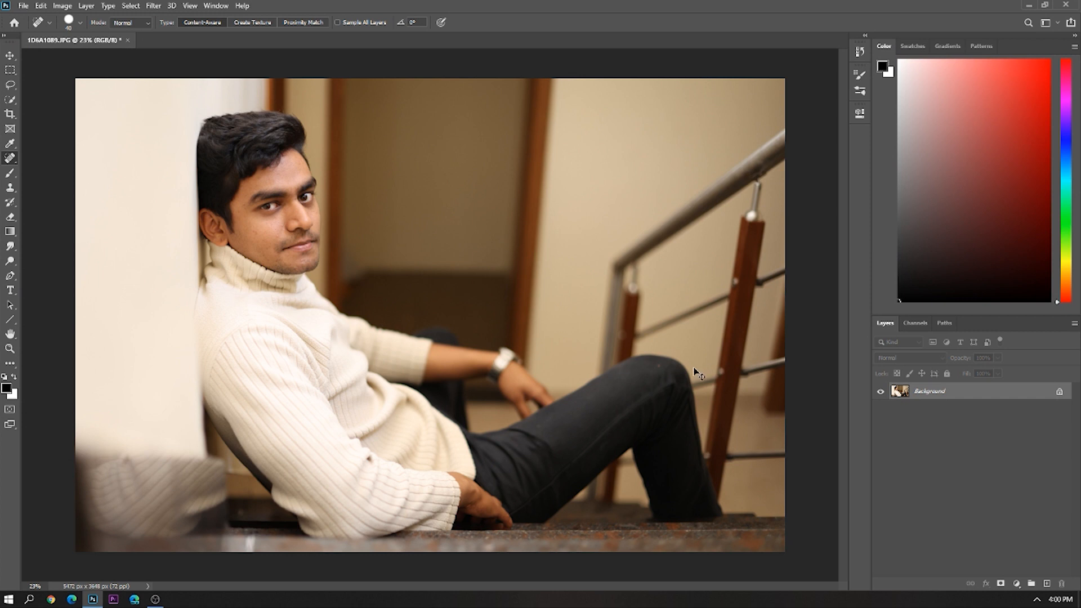
# Step: Duplicate the Background layer with Ctrl+J to create Layer 1
pyautogui.press('ctrl+j')
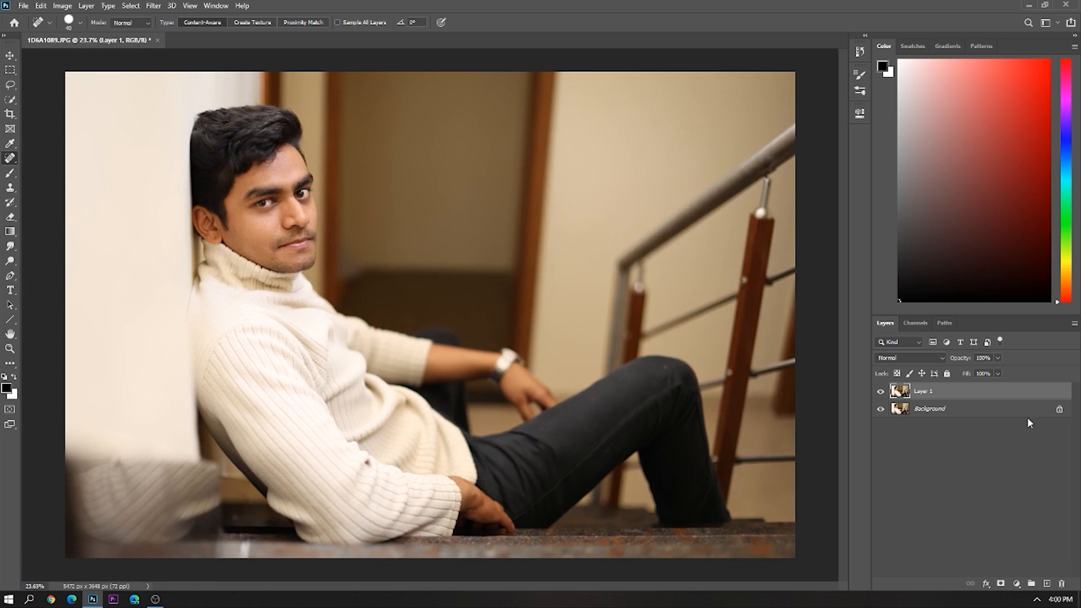
# Step: Merge the layers into Background, then duplicate it again as Layer 1
pyautogui.click(1005, 501)
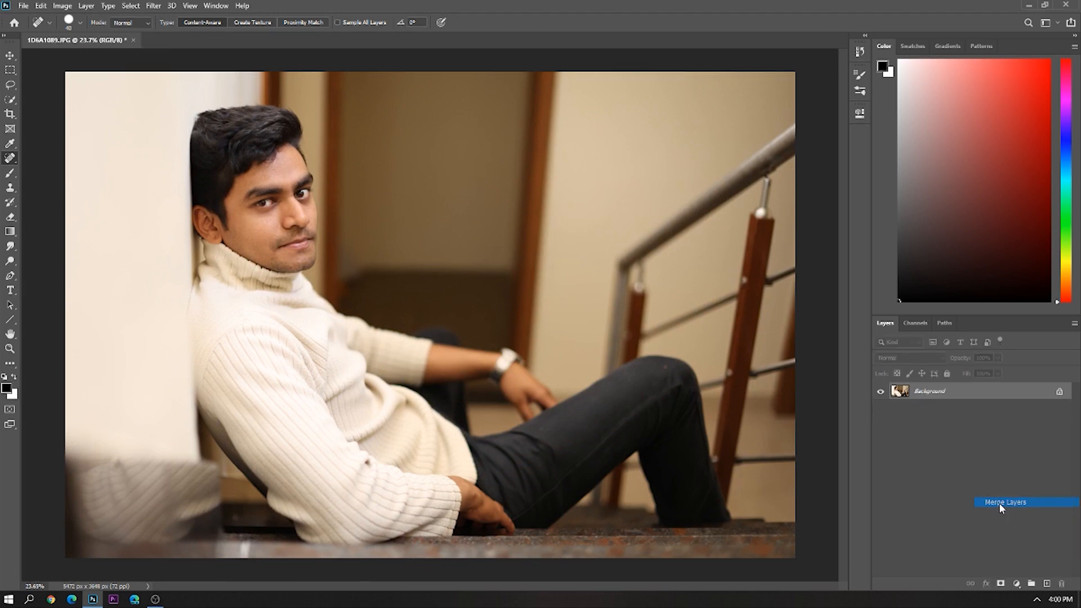
pyautogui.press('ctrl+j')
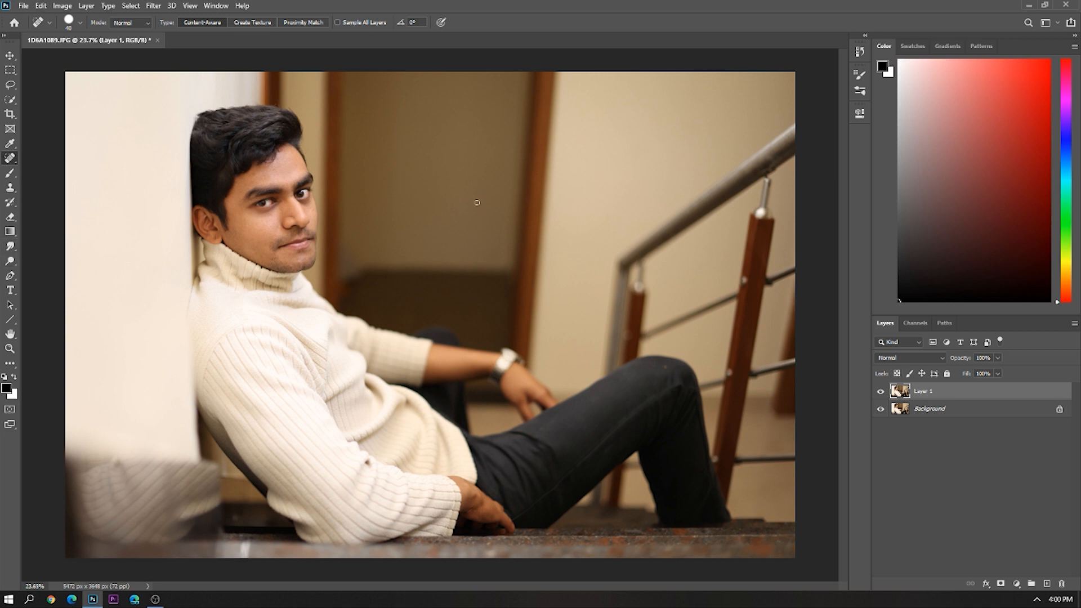
# Step: Invert Layer 1 and set its blend mode to Vivid Light
pyautogui.press('ctrl+i')
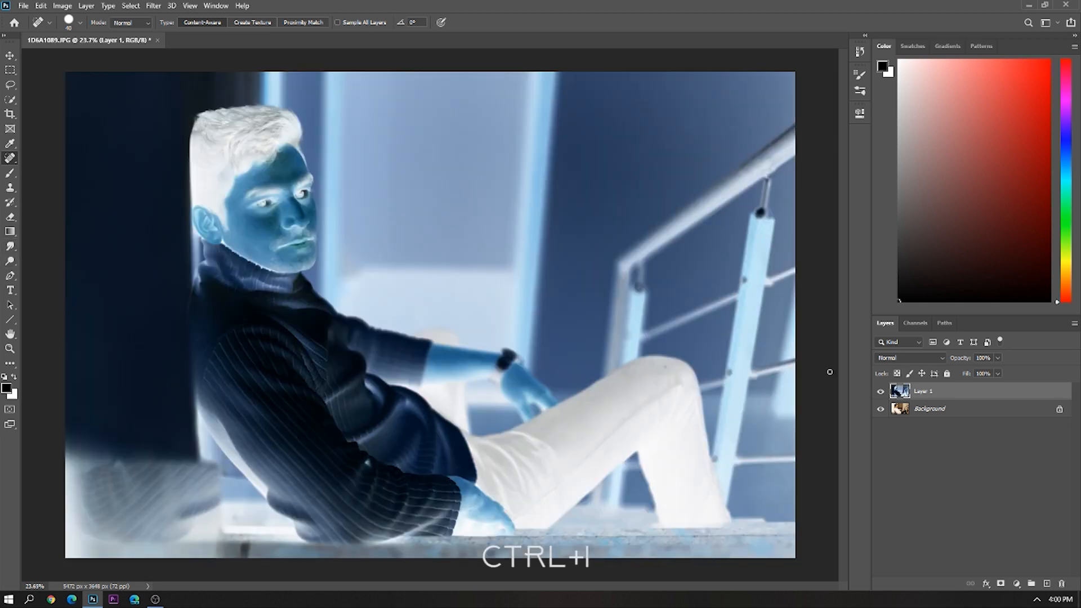
pyautogui.press('ctrl+i')
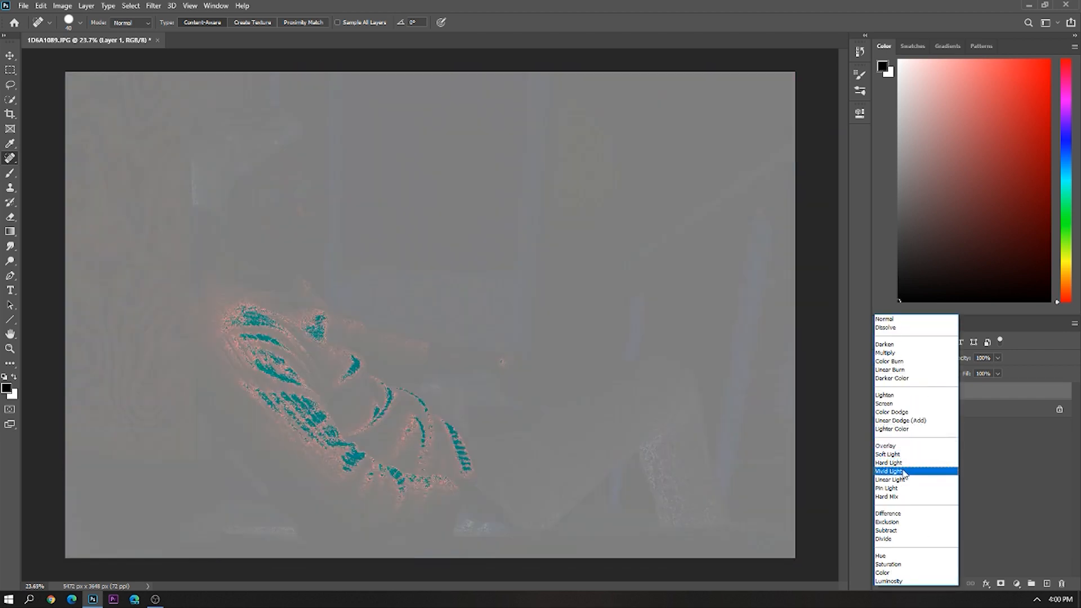
pyautogui.click(892, 471)
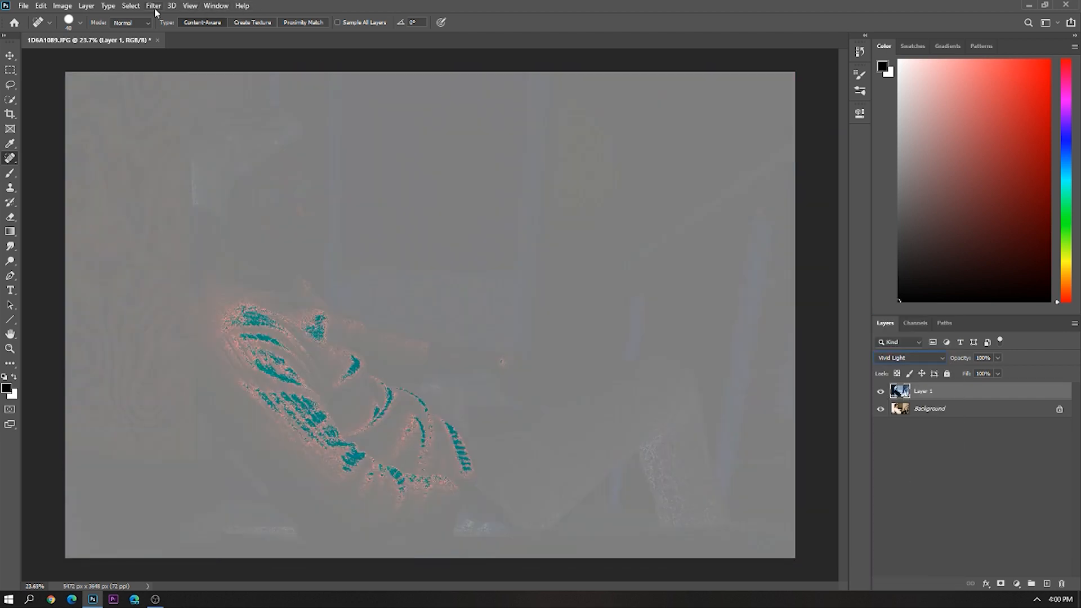
pyautogui.click(153, 6)
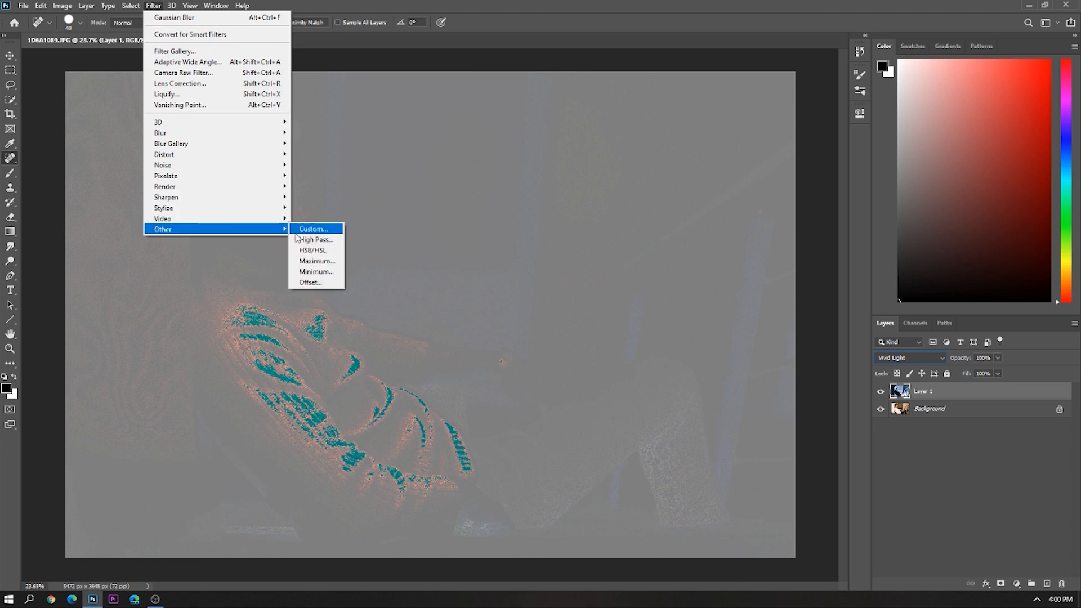
# Step: Apply High Pass to Layer 1 with a 9-pixel radius
pyautogui.click(316, 239)
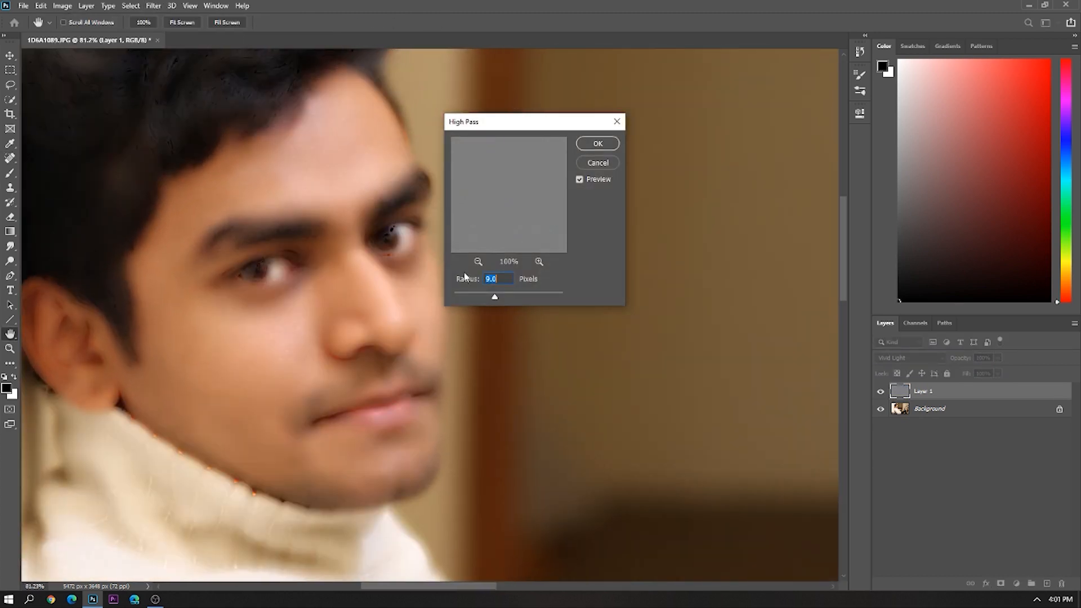
pyautogui.moveTo(493, 297); pyautogui.dragTo(489, 299)
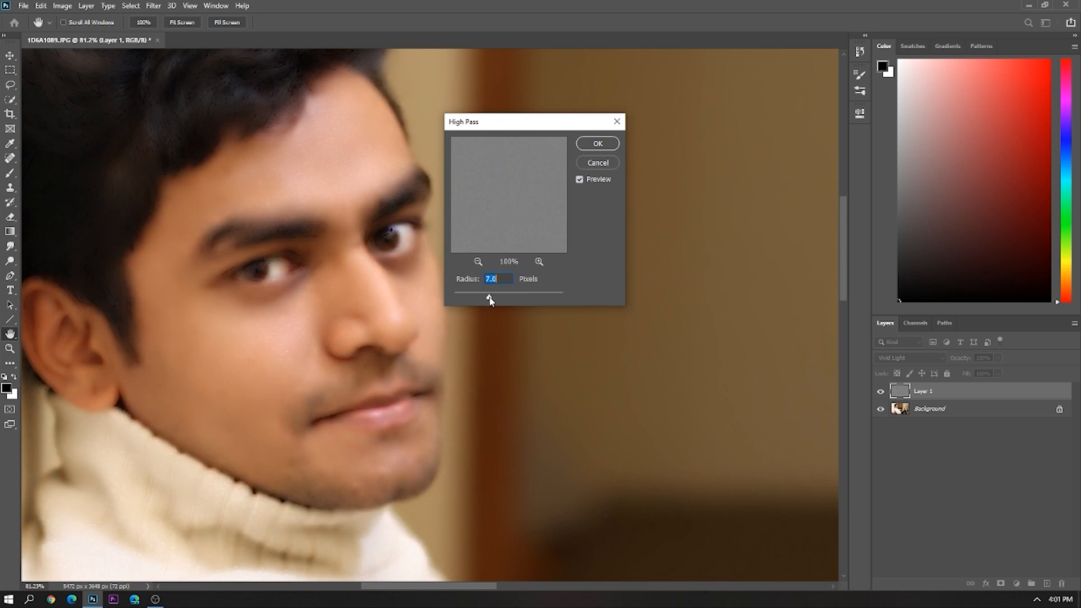
pyautogui.moveTo(489, 292); pyautogui.dragTo(492, 292)
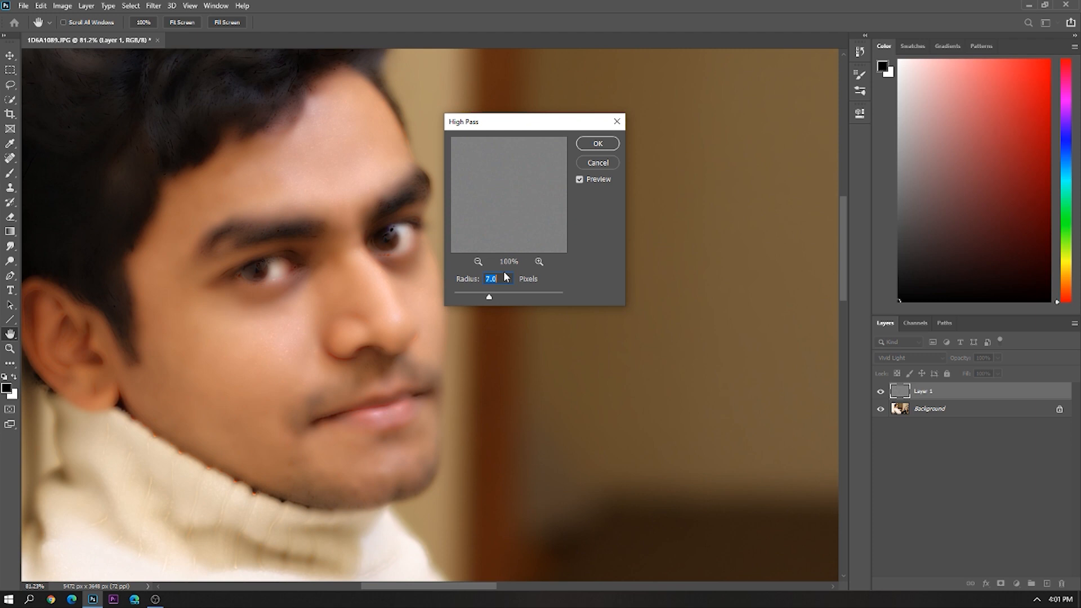
pyautogui.moveTo(488, 297); pyautogui.dragTo(496, 296)
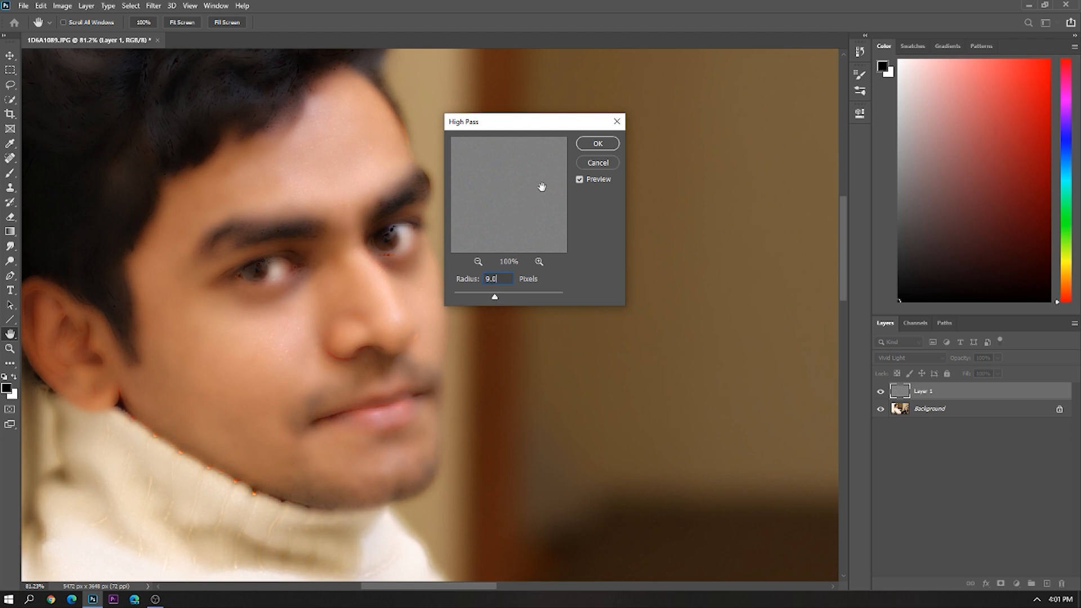
pyautogui.click(595, 144)
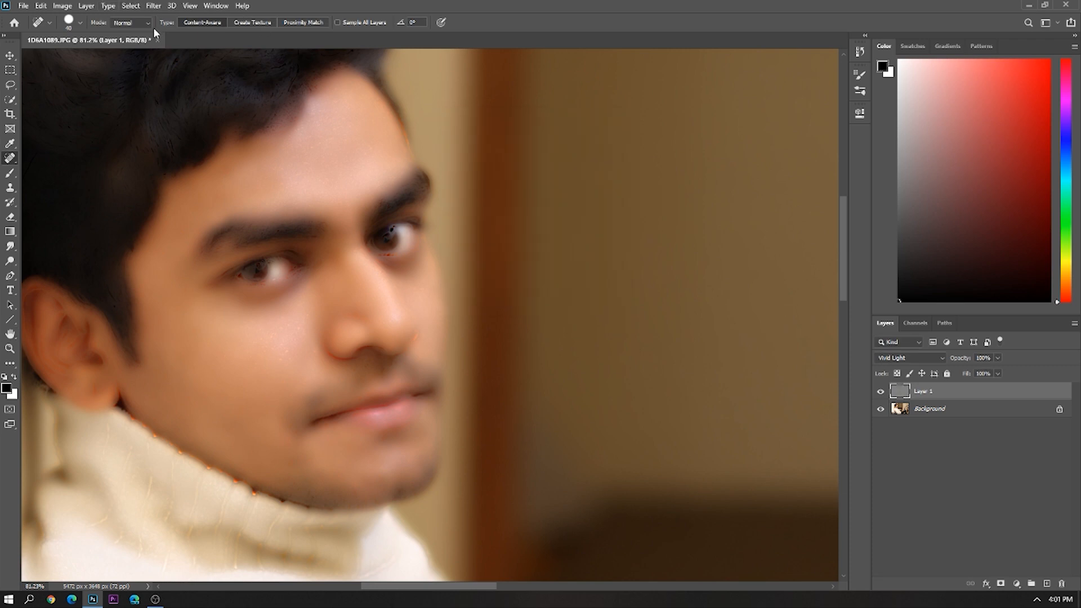
# Step: Apply a Gaussian Blur of about 5 pixels to Layer 1
pyautogui.click(153, 6)
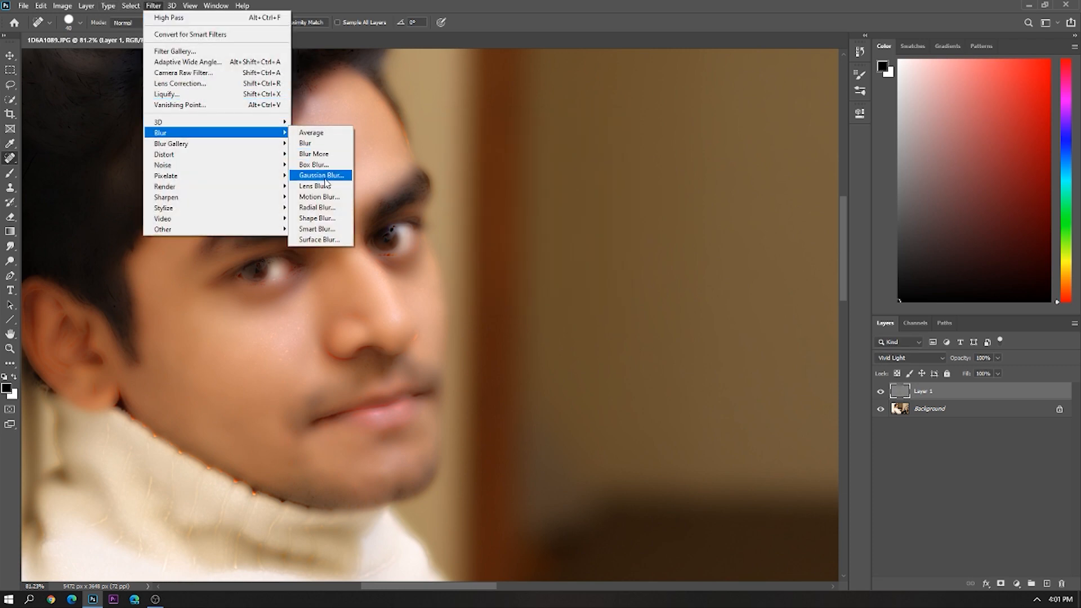
pyautogui.click(320, 175)
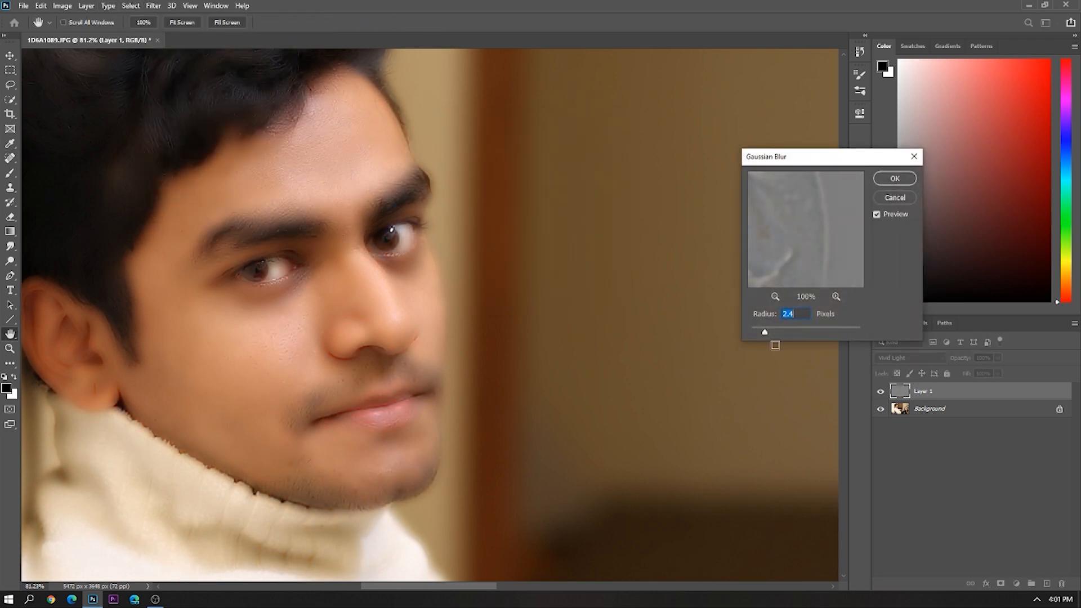
pyautogui.moveTo(764, 331); pyautogui.dragTo(772, 334)
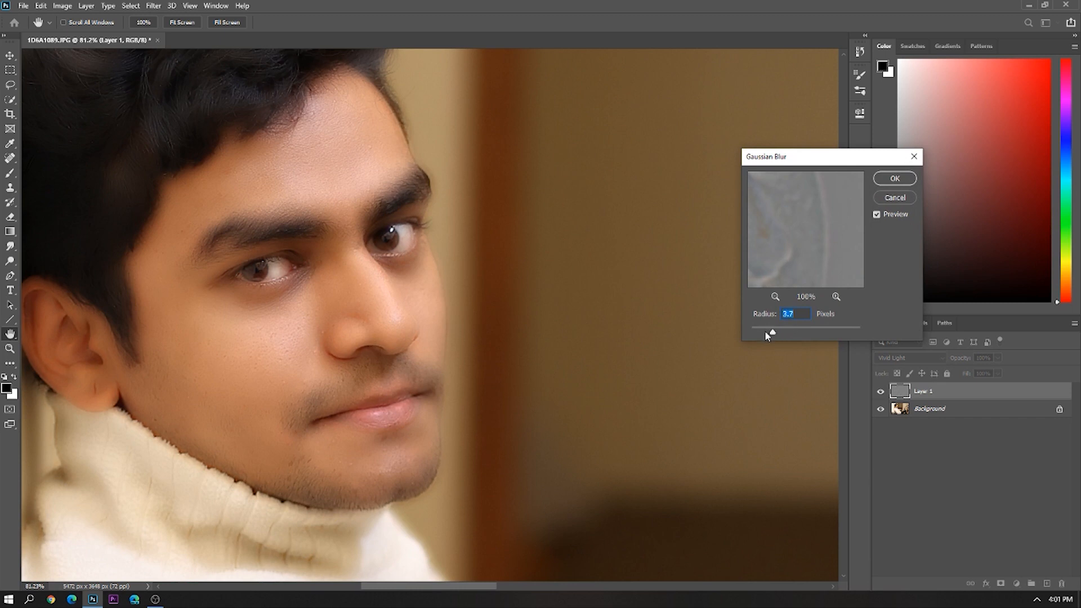
pyautogui.moveTo(771, 334); pyautogui.dragTo(757, 334)
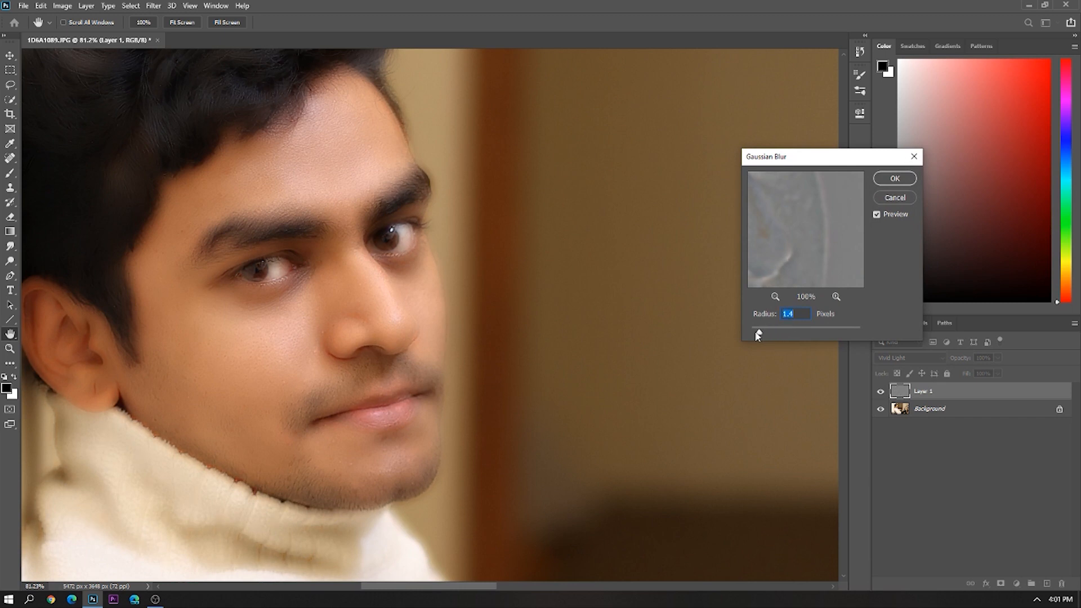
pyautogui.moveTo(757, 332); pyautogui.dragTo(781, 332)
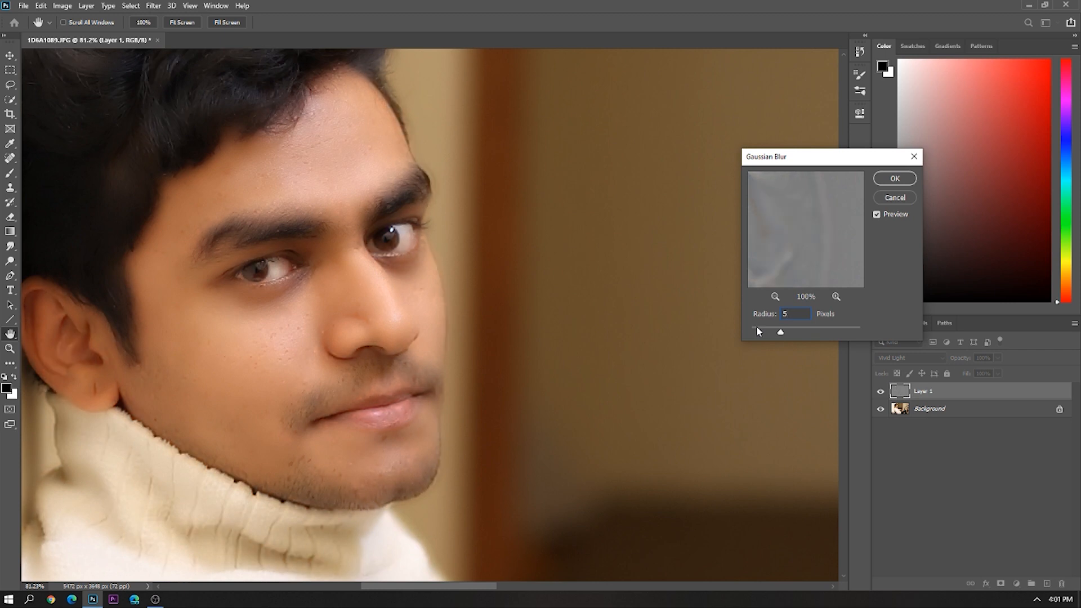
pyautogui.moveTo(780, 332); pyautogui.dragTo(764, 332)
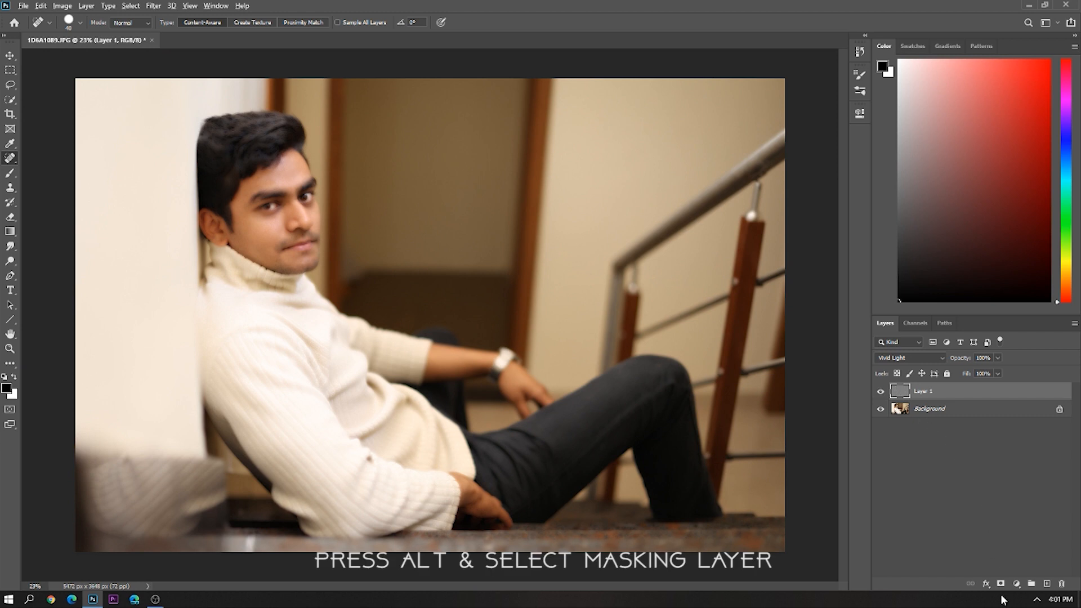
# Step: Add a black layer mask to Layer 1, hiding its smoothing effect
pyautogui.click(1001, 584)
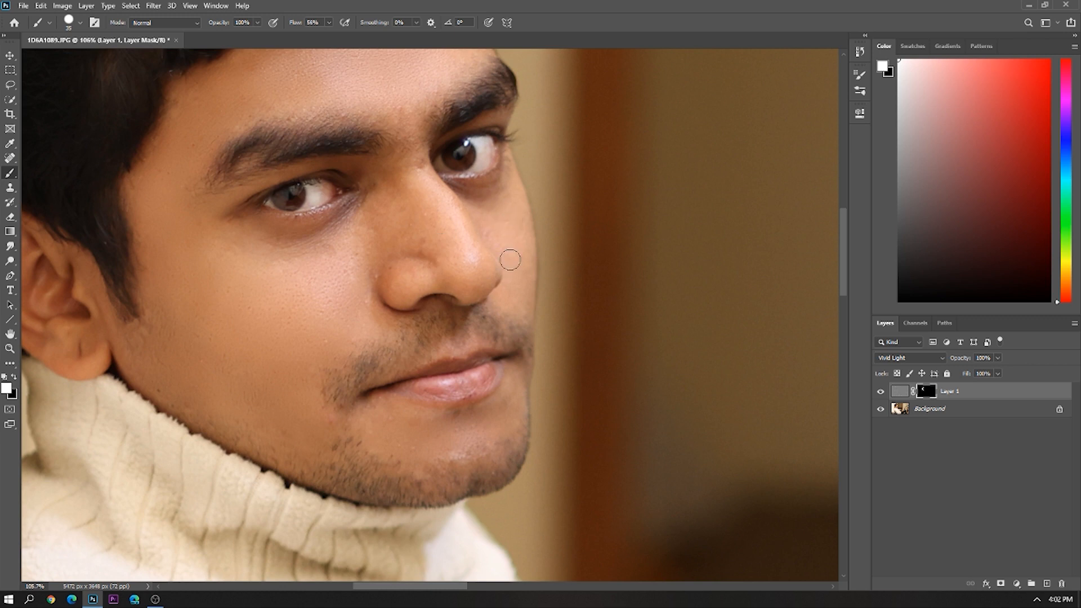
pyautogui.moveTo(372, 238)
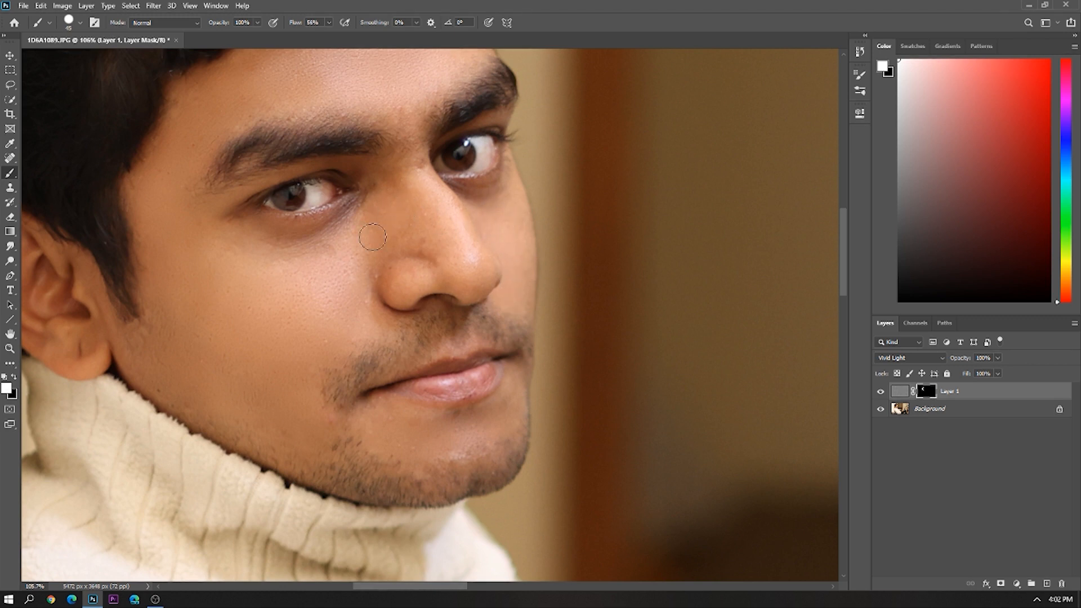